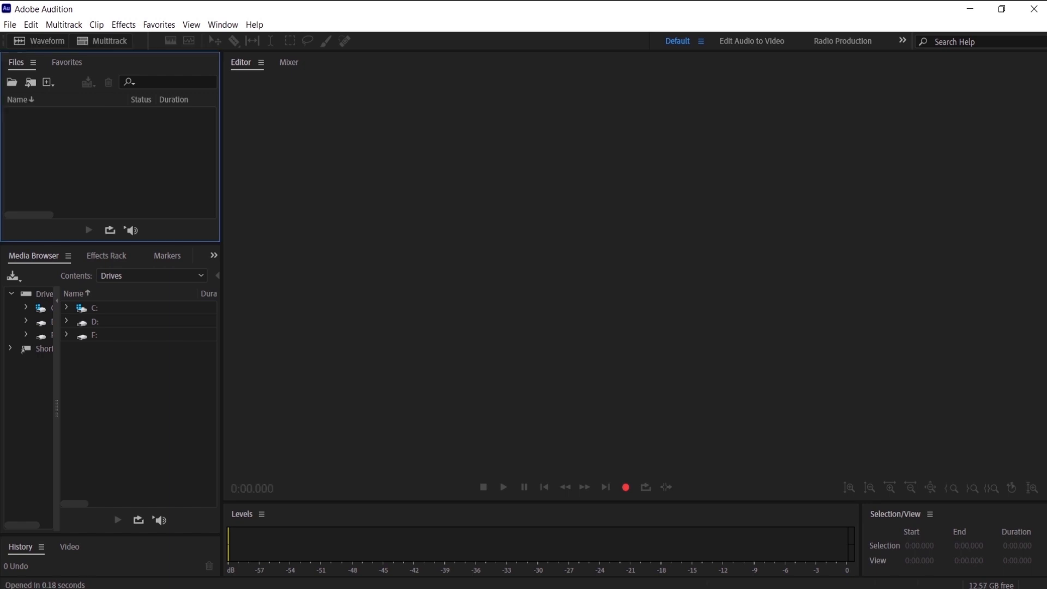
Import kristy_19, OH_01 LL, OH_01 LR, RACK TOM_01 and RACK TOM_01_01 via File > Import > File.
left_click(10, 24)
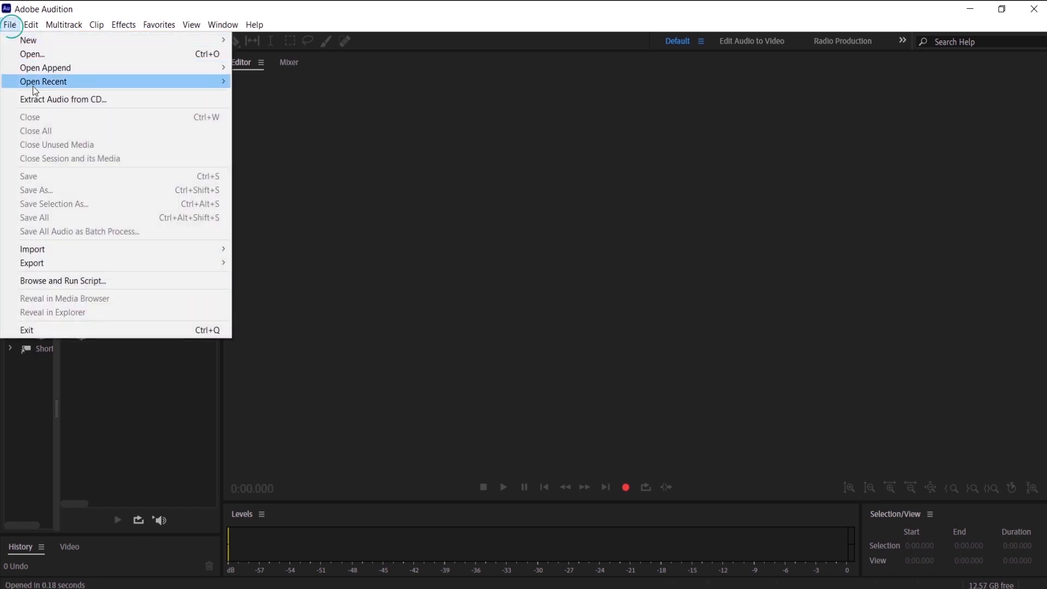
mouse_move(31, 248)
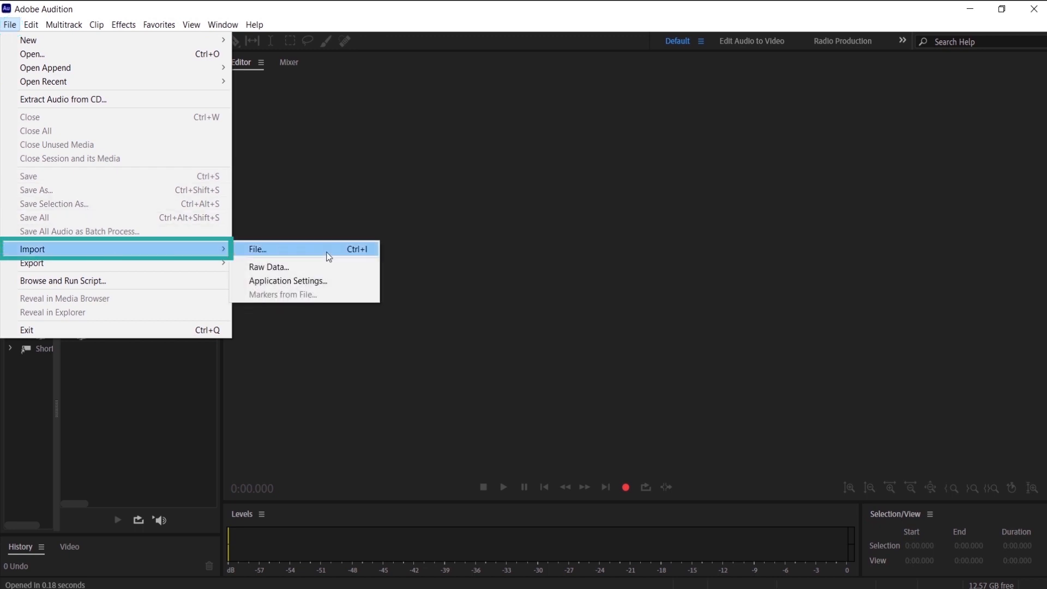
left_click(257, 249)
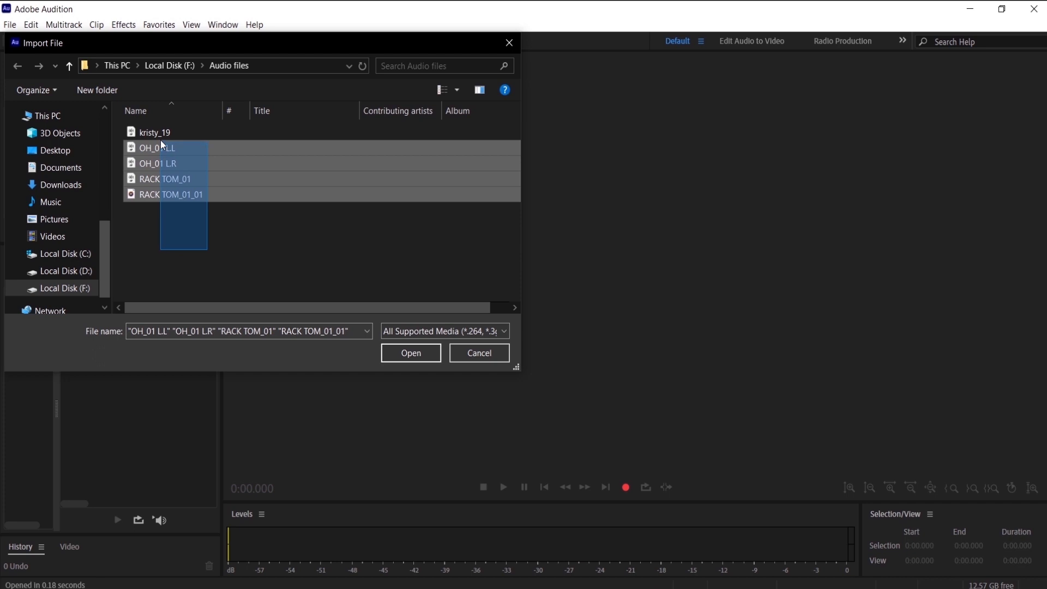
left_click(154, 132)
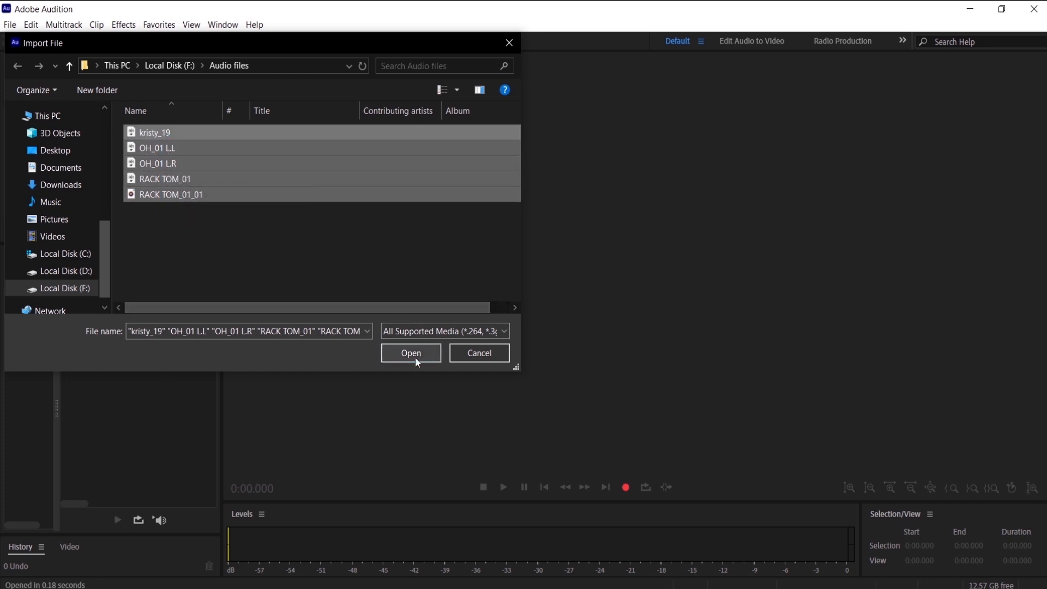
left_click(411, 352)
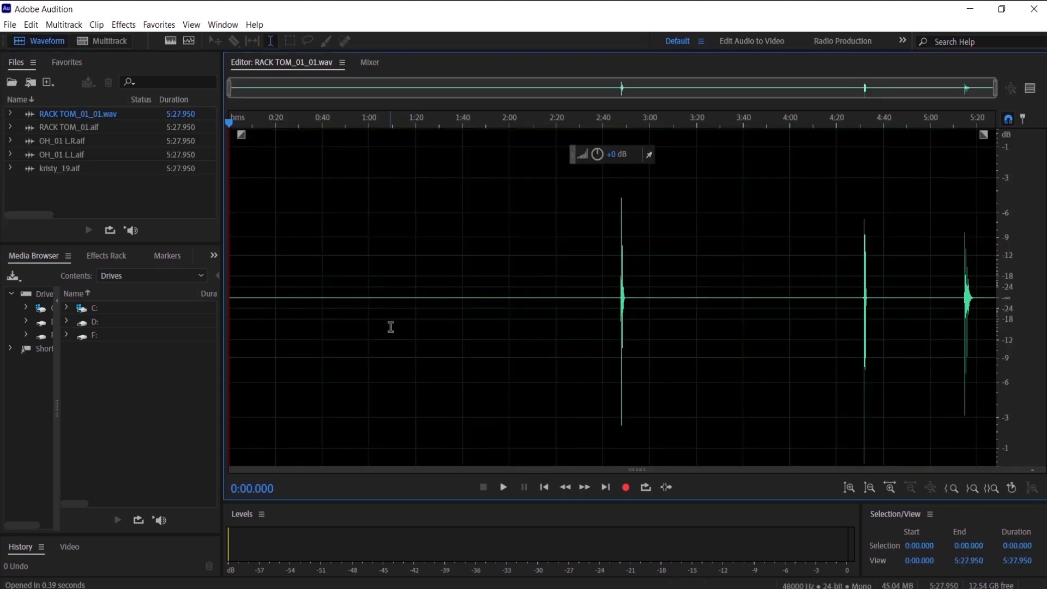
Open kristy_19.aif from the Files panel in the Waveform editor.
left_click(62, 140)
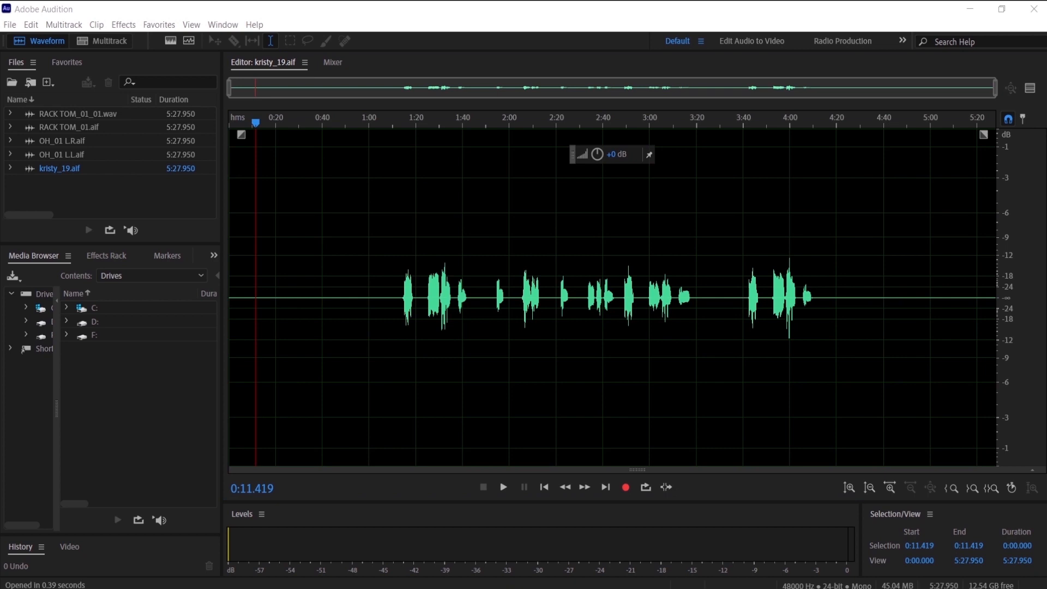
mouse_move(123, 219)
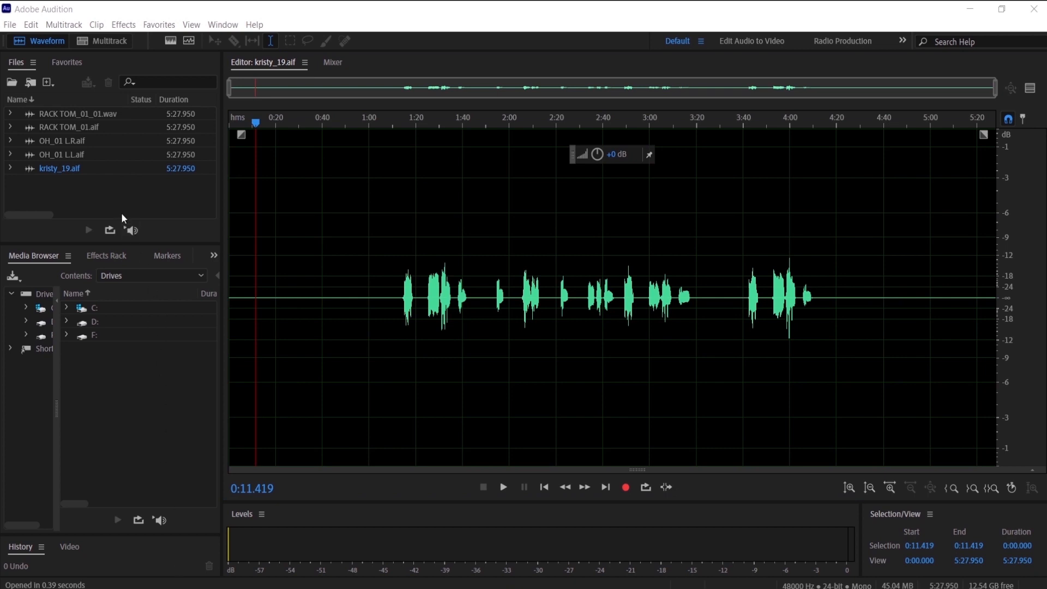
Open the import browser from the Files panel's right-click Import command.
right_click(122, 198)
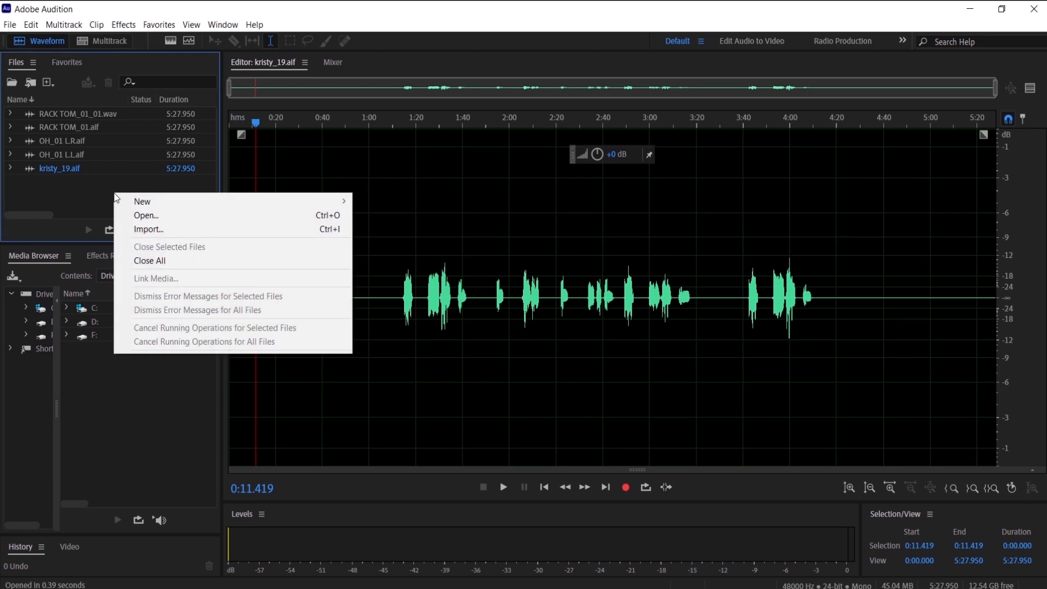
mouse_move(148, 229)
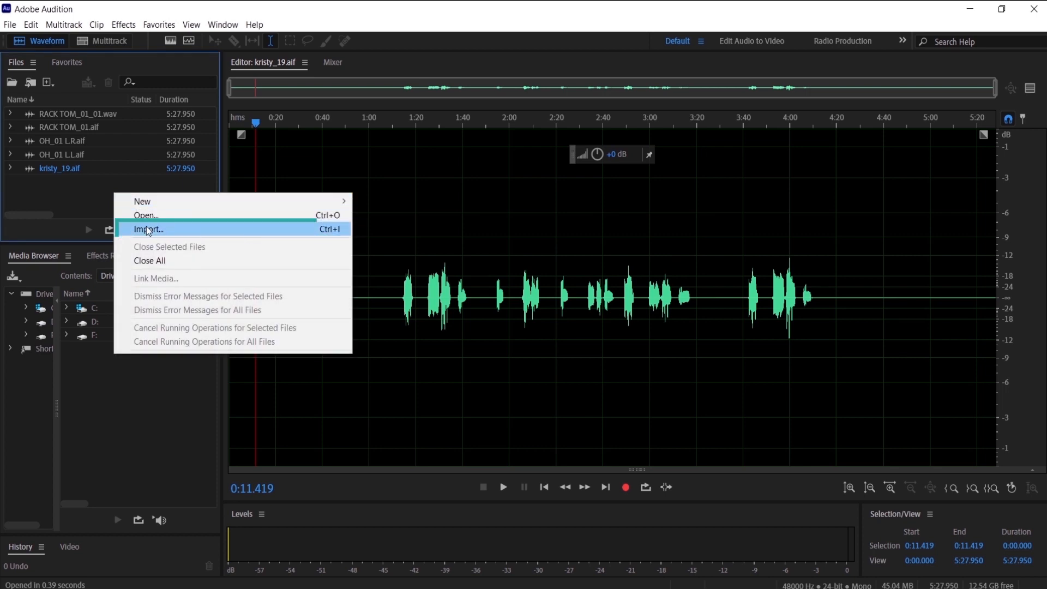
left_click(148, 229)
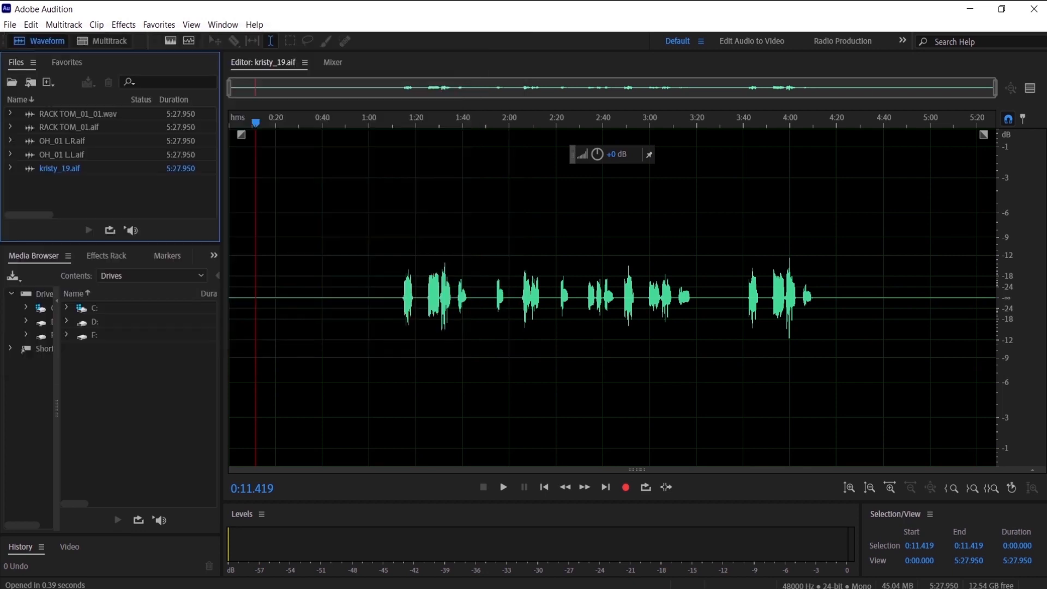
mouse_move(122, 206)
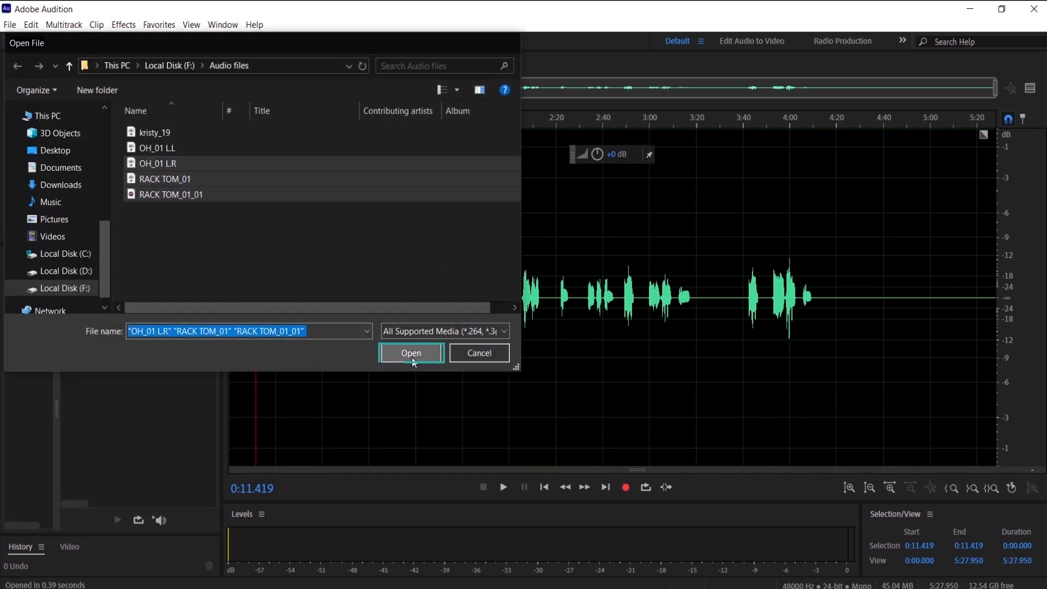
Confirm the import, then drag kristy_19 and RACK TOM_01 from File Explorer into the Files panel.
left_click(411, 353)
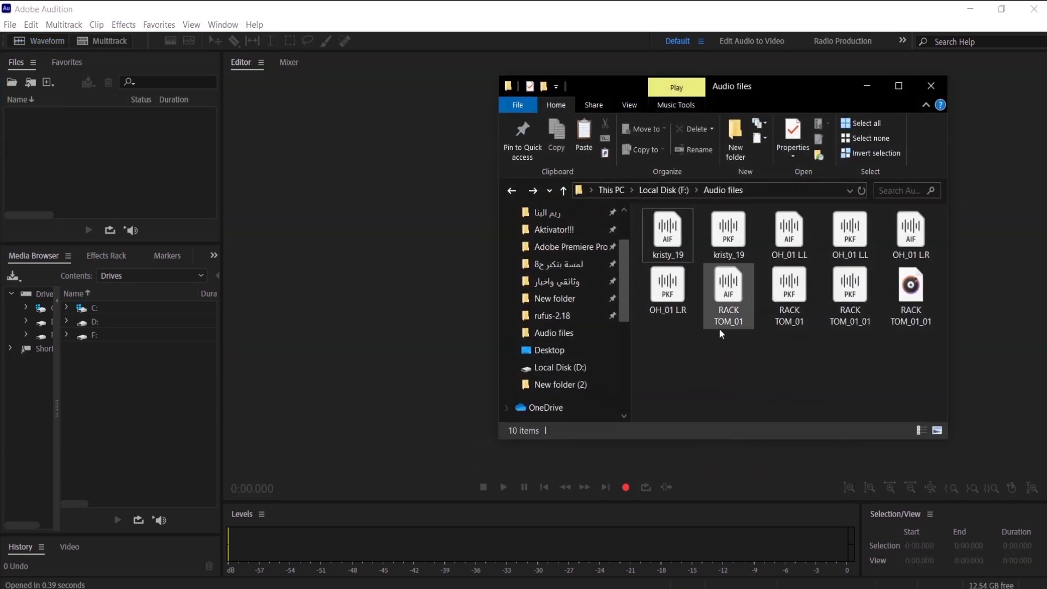
left_click_drag(728, 294, 140, 160)
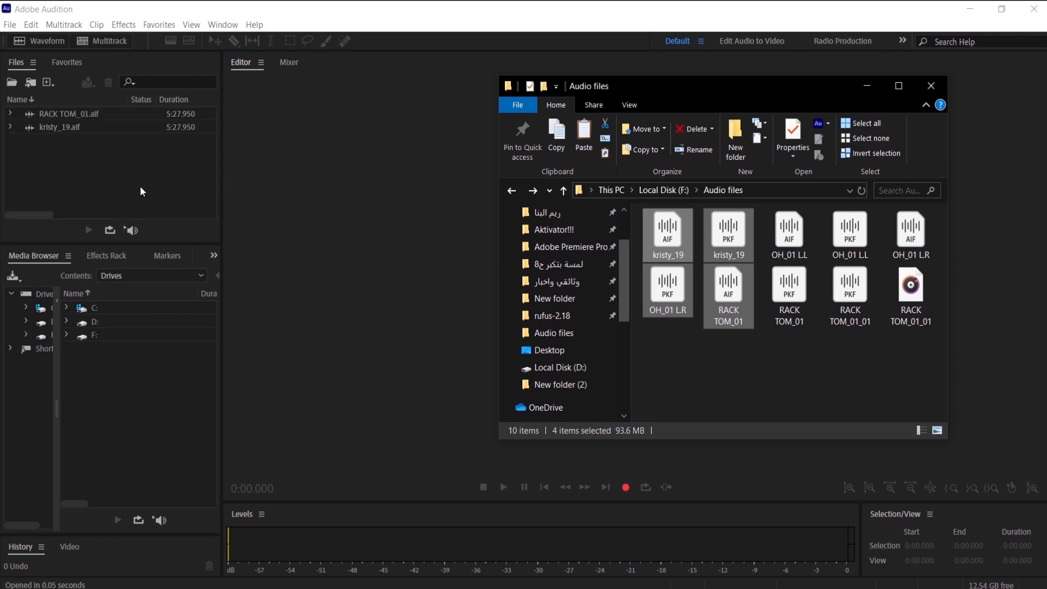
left_click(930, 85)
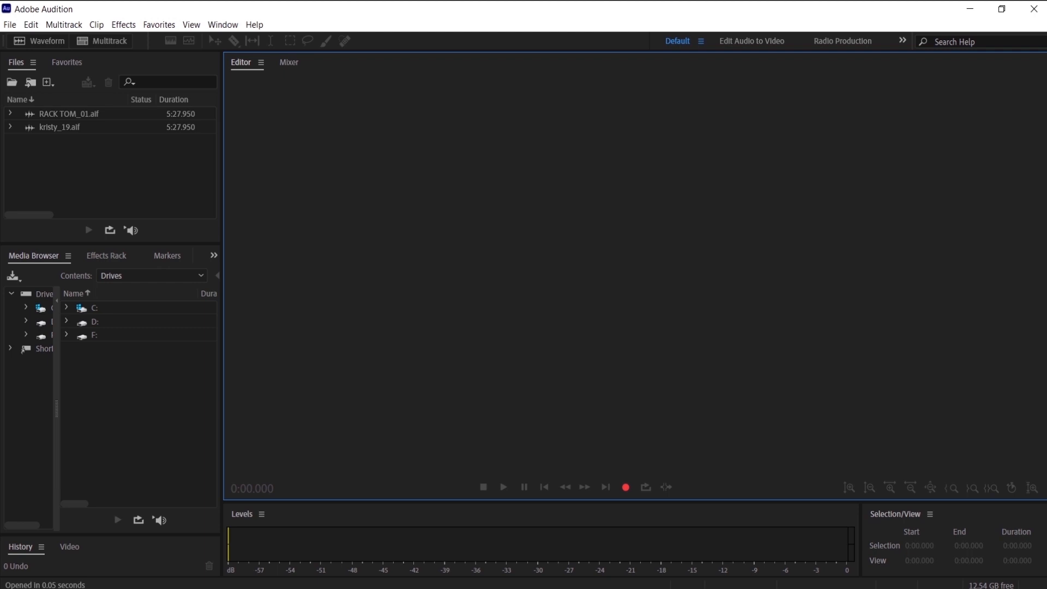
Import OH_01 LR, RACK TOM_01 and RACK TOM_01_01 using Ctrl+I.
key("ctrl+i")
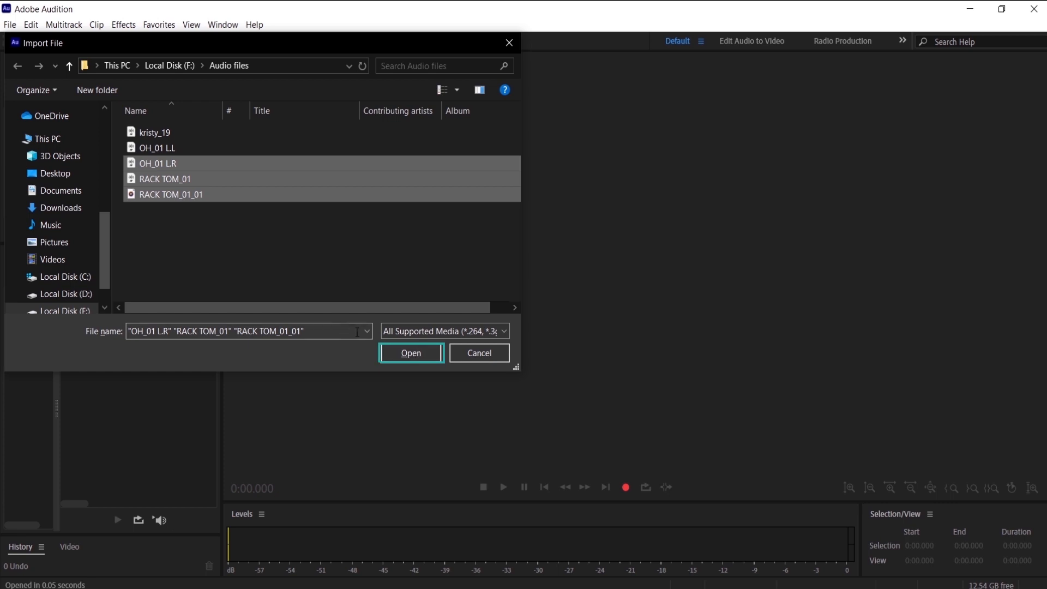
left_click(410, 353)
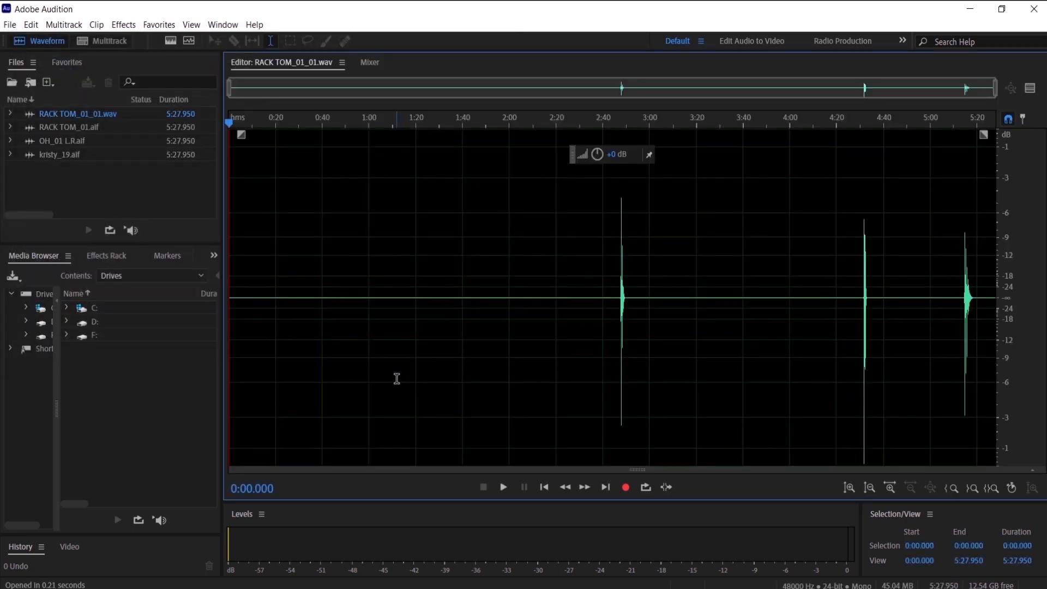
mouse_move(306, 446)
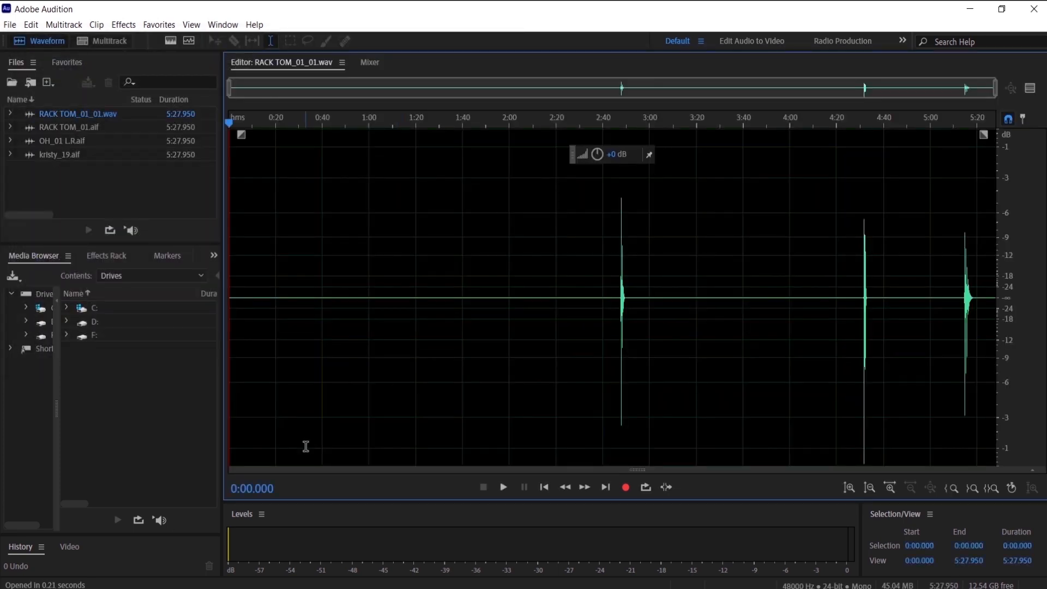